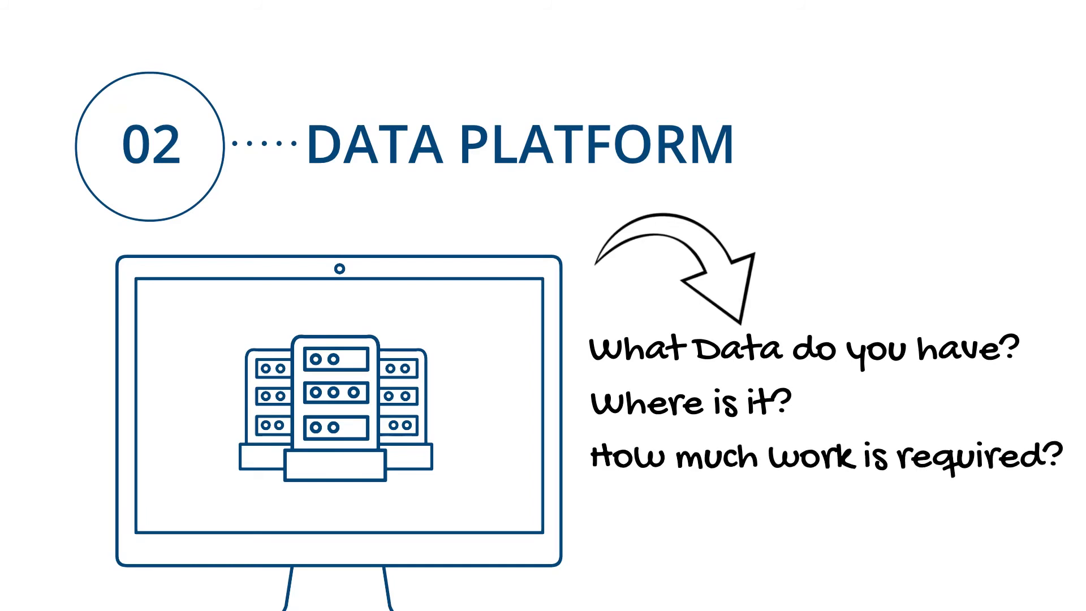
text(Is it Scalable?)
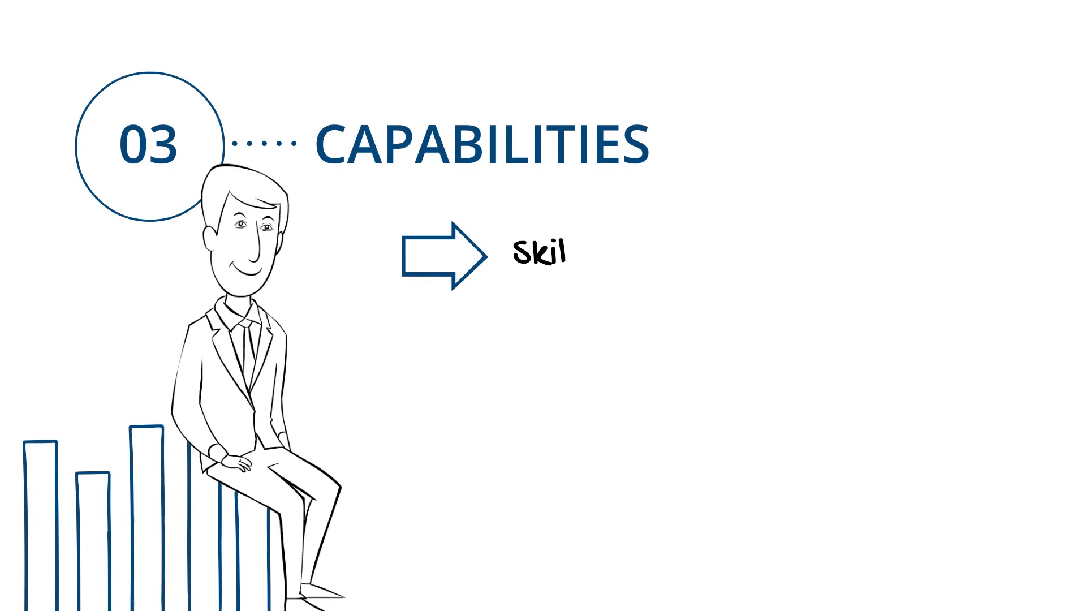
text(Skills & Resources)
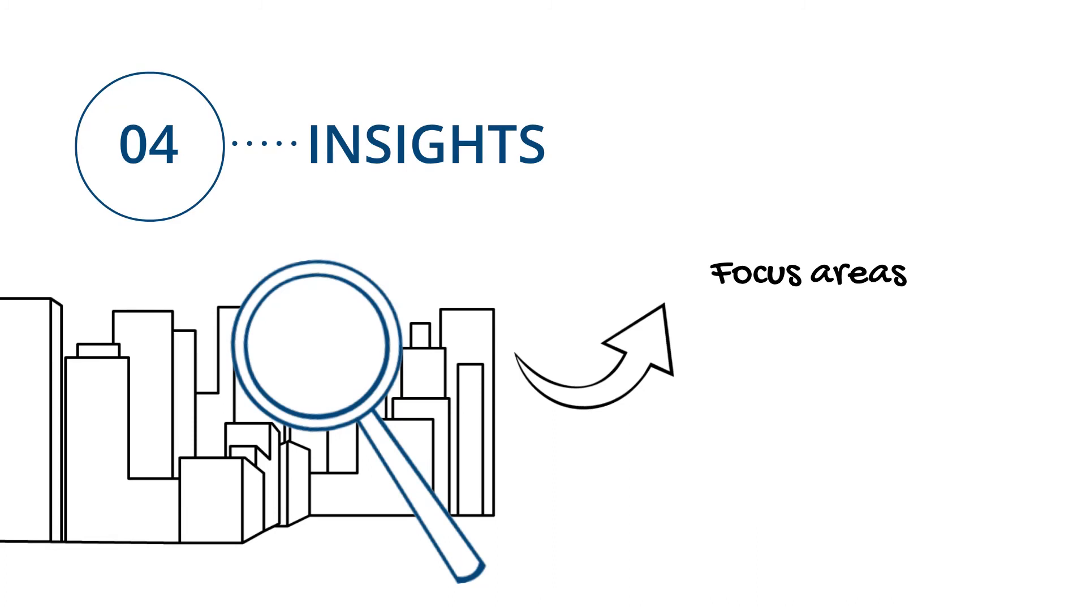
text(that wil)
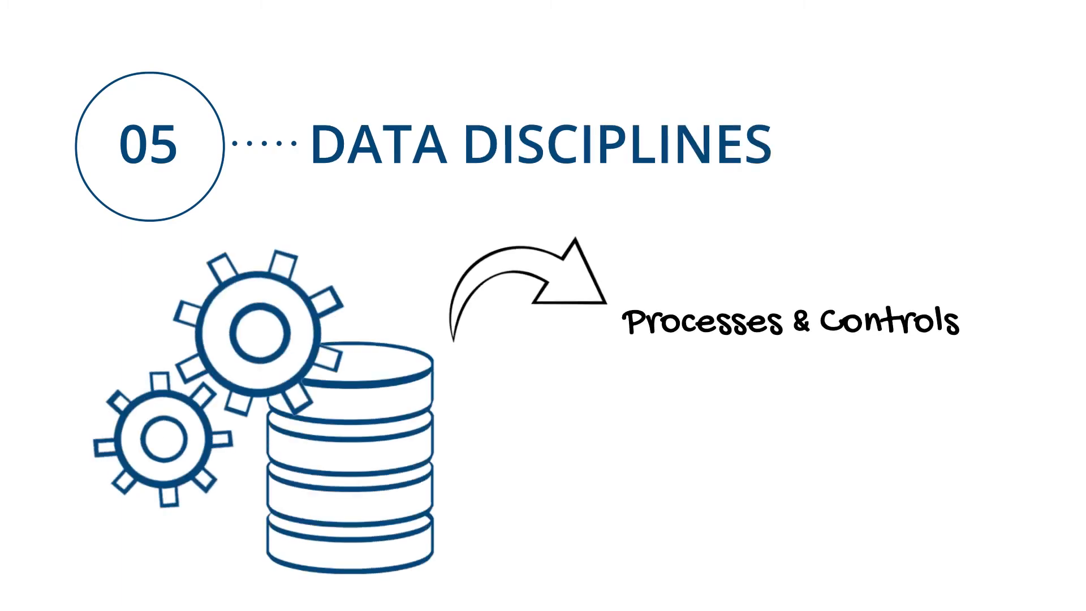
text(Ensure)
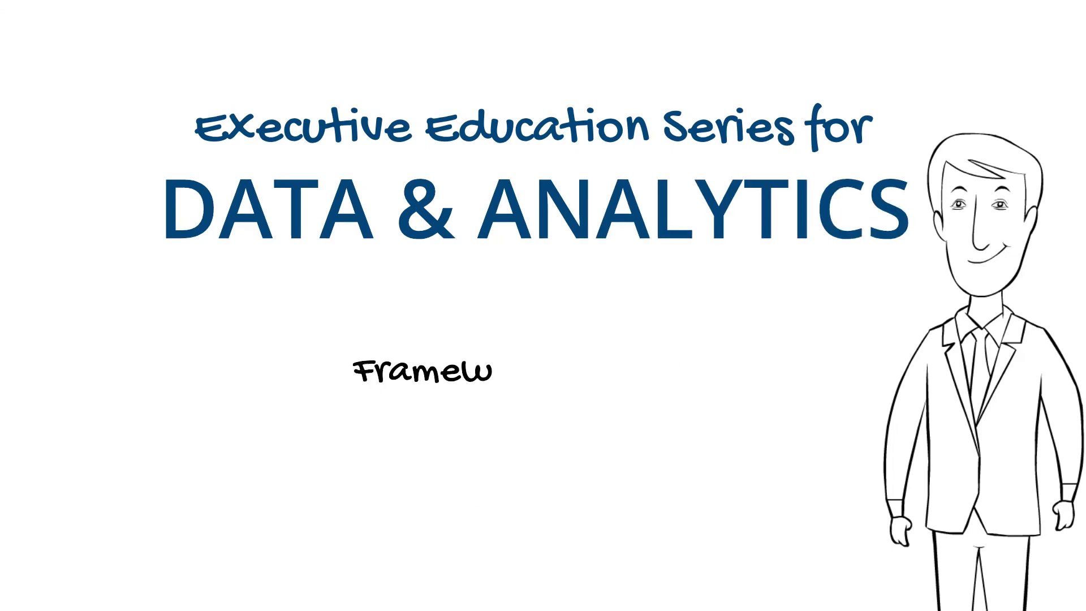
text(Frameworks, Definitions &)
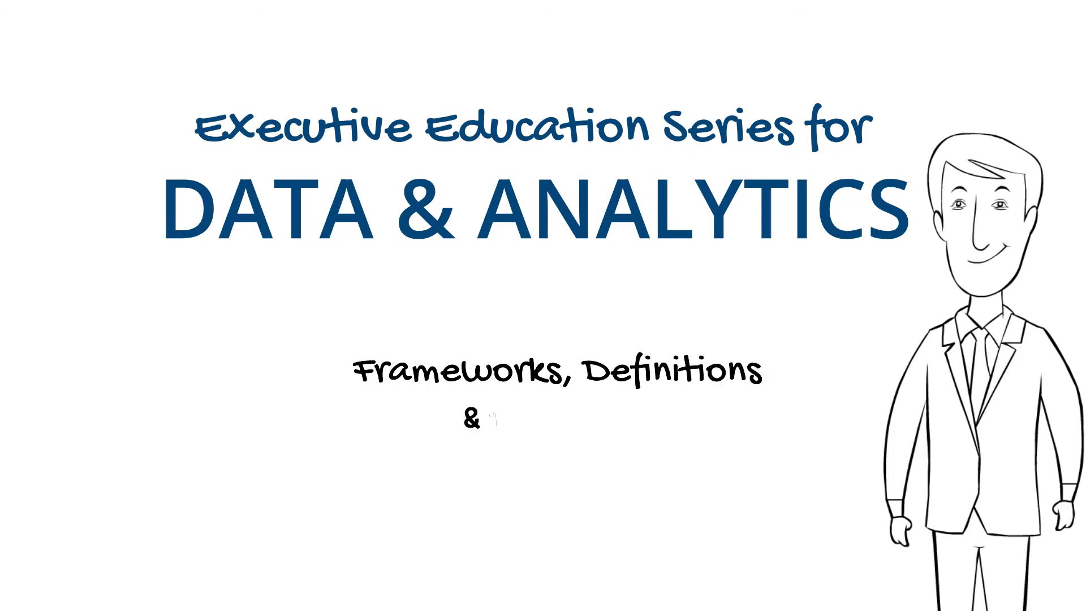